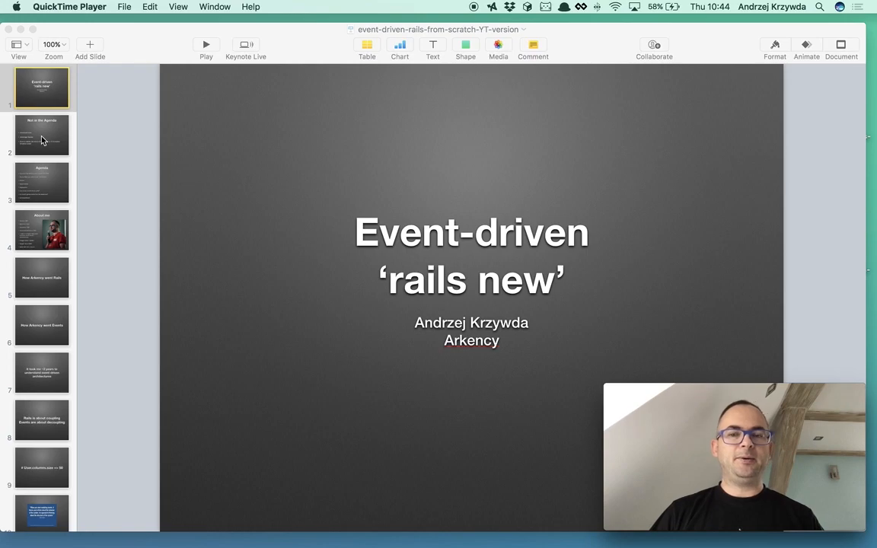
Show slide 2, 'Not in the Agenda', listing microservices, message buses and an event-driven blog.
left_click(42, 135)
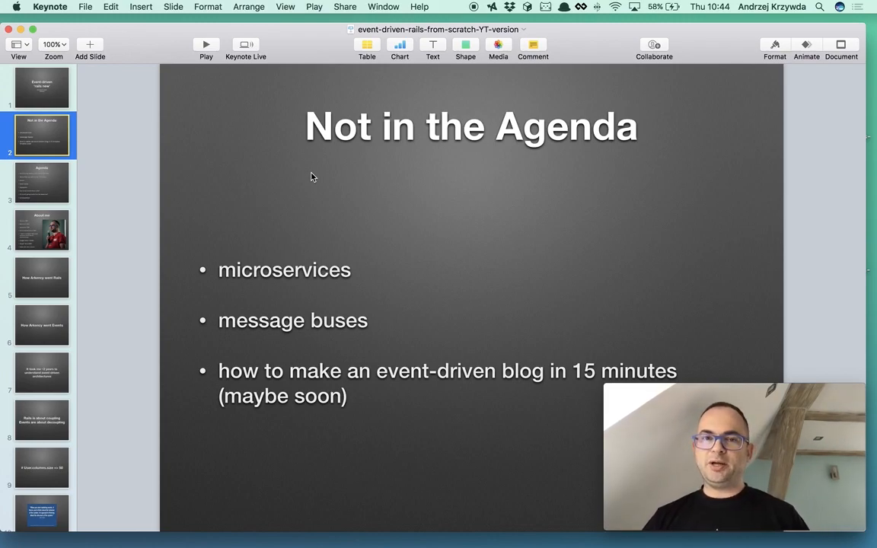
mouse_move(147, 183)
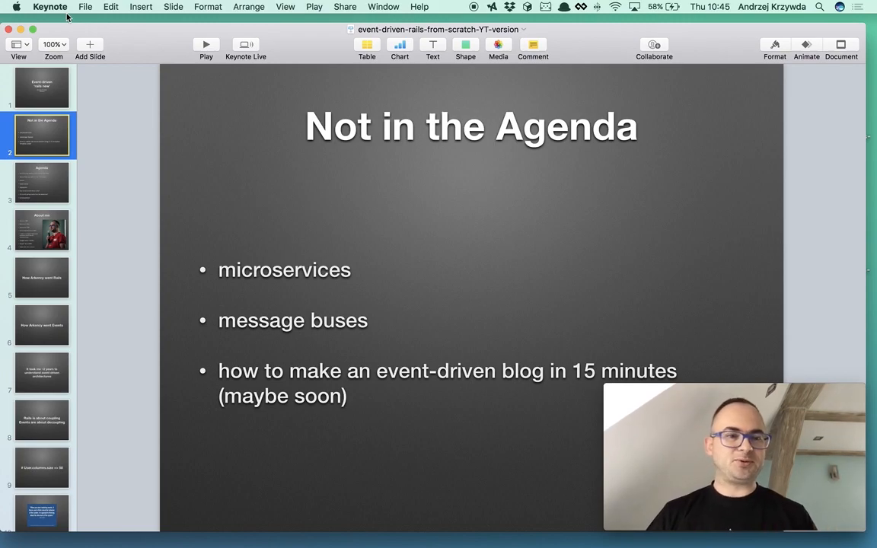
Show slide 3, the Agenda, from Arkency's Rails events story to questions.
left_click(42, 183)
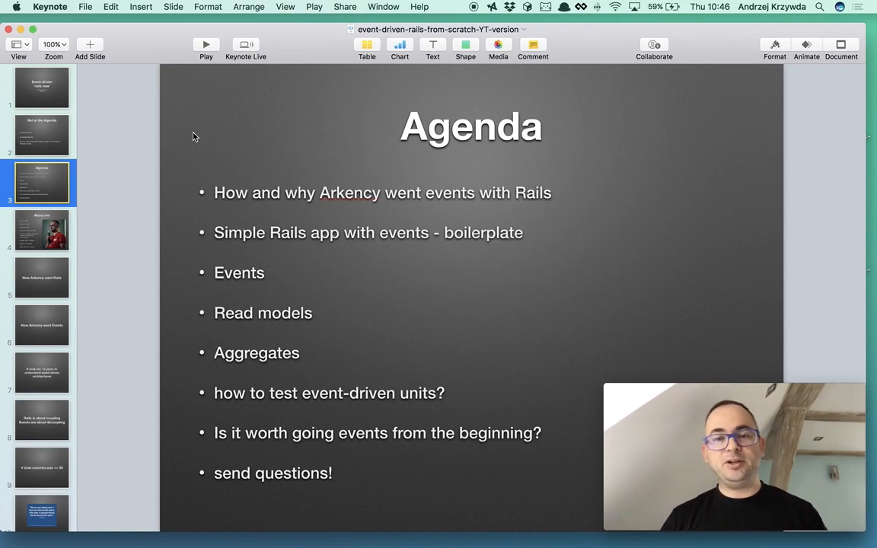
mouse_move(303, 247)
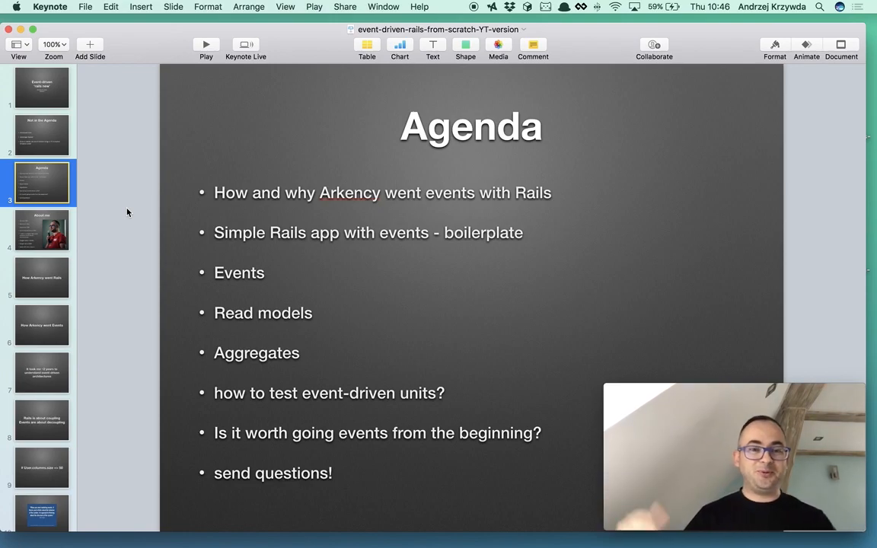
Show slide 4, 'About me', with the career summary and speaker photo.
left_click(42, 230)
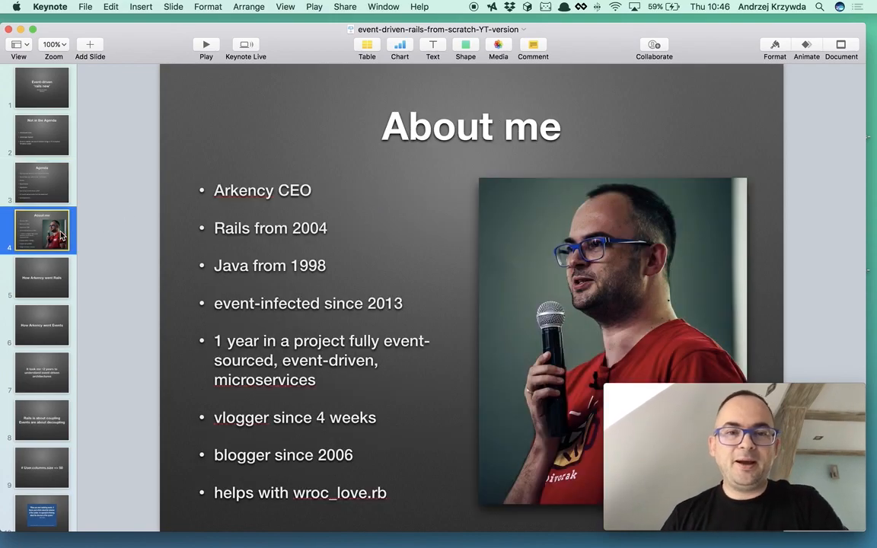
mouse_move(343, 159)
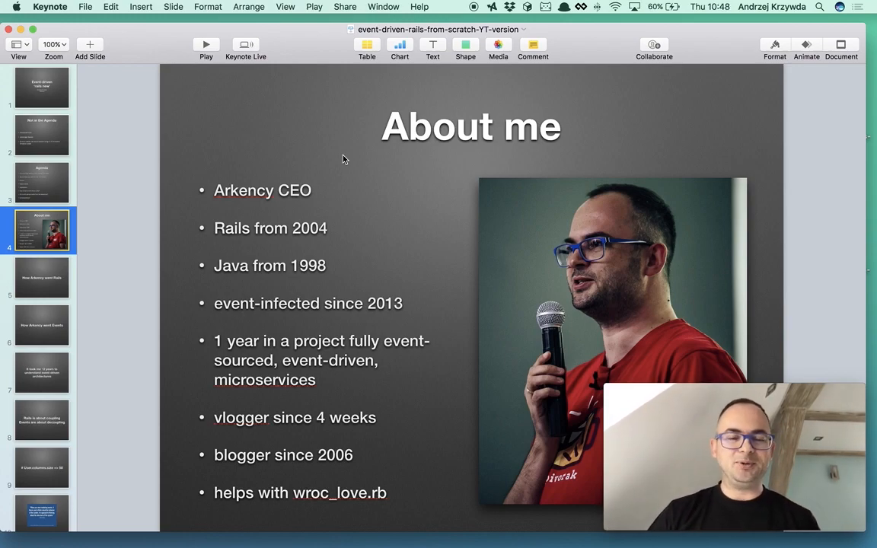
mouse_move(276, 410)
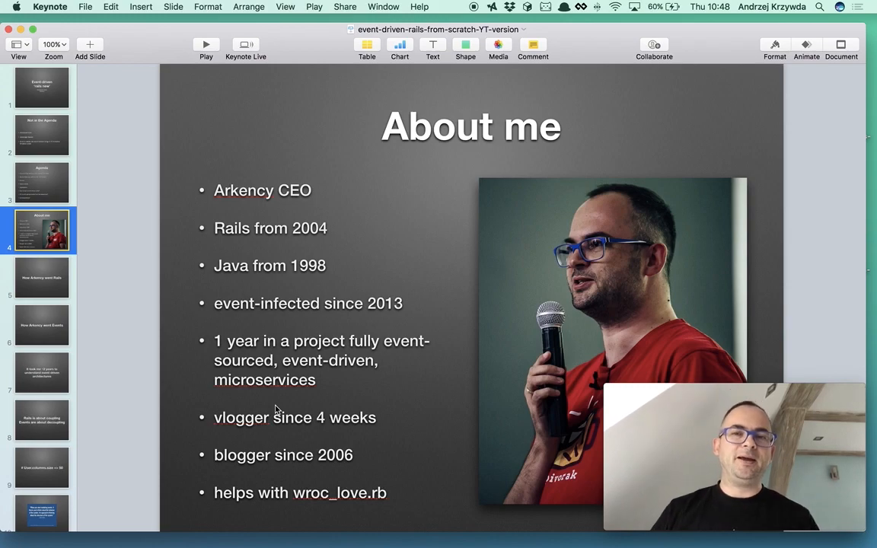
mouse_move(306, 461)
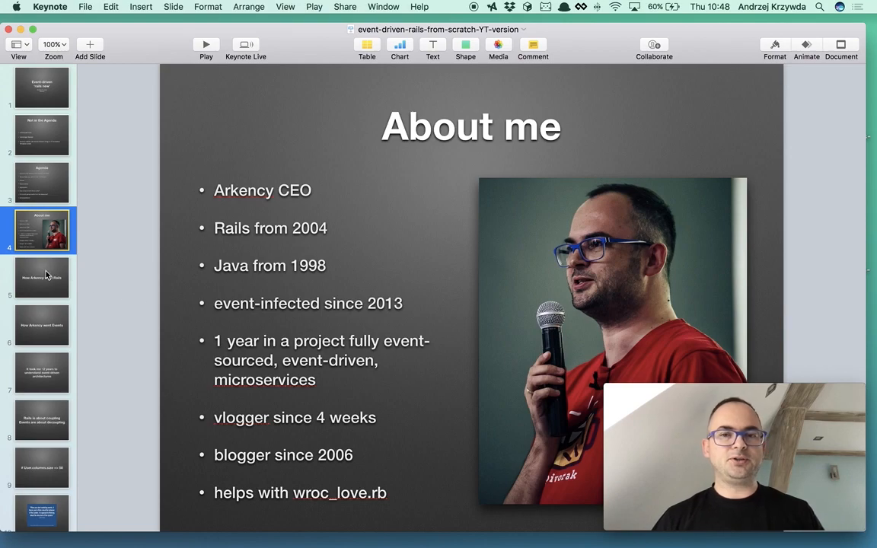
Show slide 5, the 'How Arkency went Rails' section title.
left_click(42, 278)
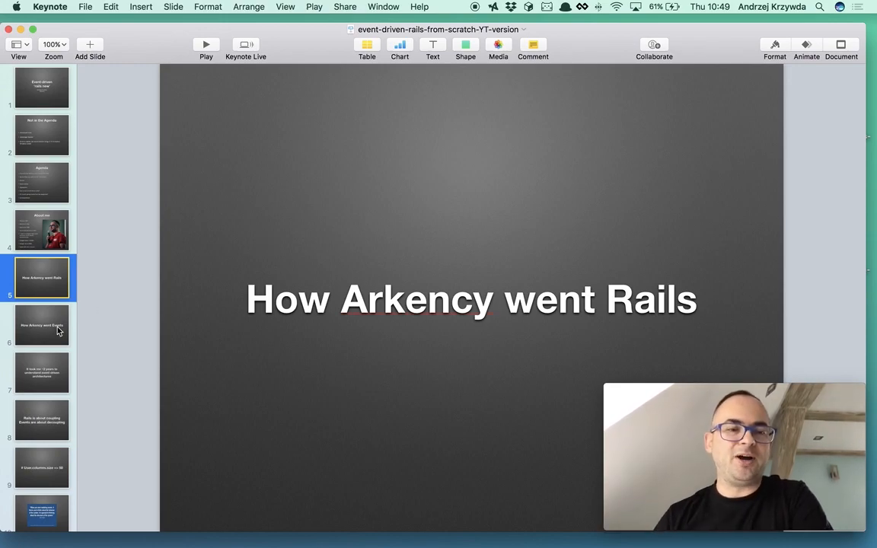
Show slide 6, the 'How Arkency went Events' section title.
left_click(42, 325)
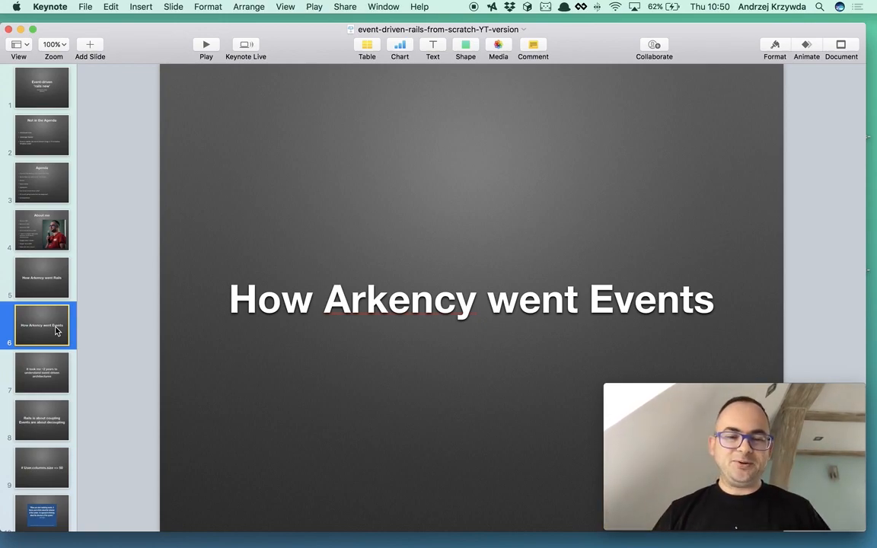
mouse_move(74, 413)
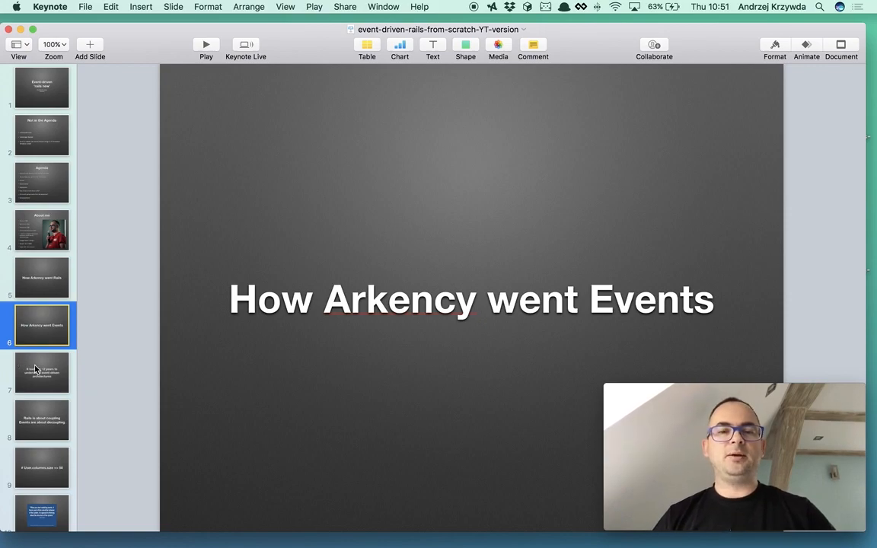
Show slide 7: 'It took me ~2 years to understand event-driven architectures'.
left_click(42, 373)
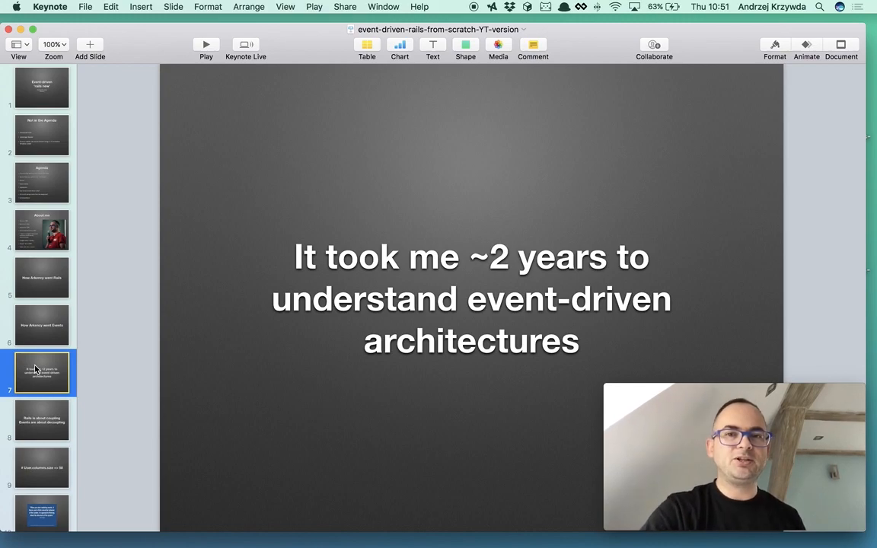
Show slide 8: 'Rails is about coupling / Events are about decoupling'.
left_click(42, 421)
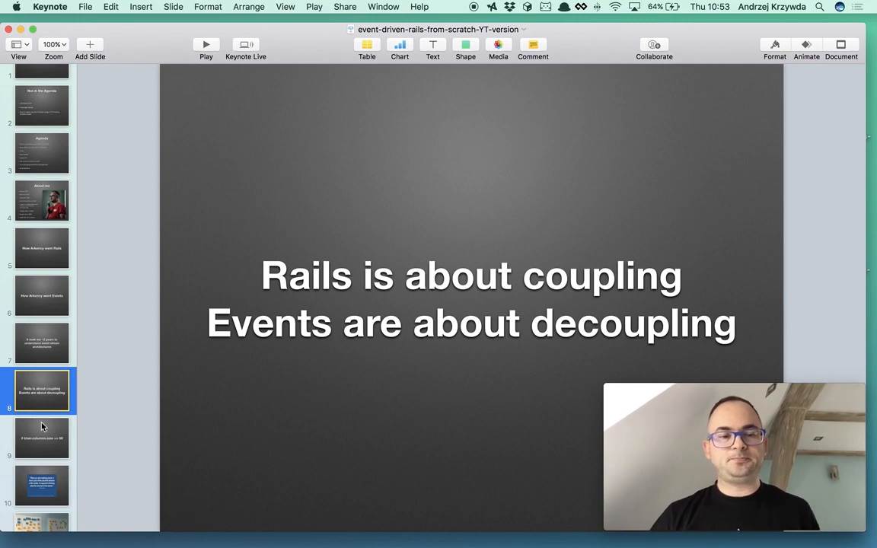
Show slide 9 reading '# User.columns.size => 50'.
left_click(42, 438)
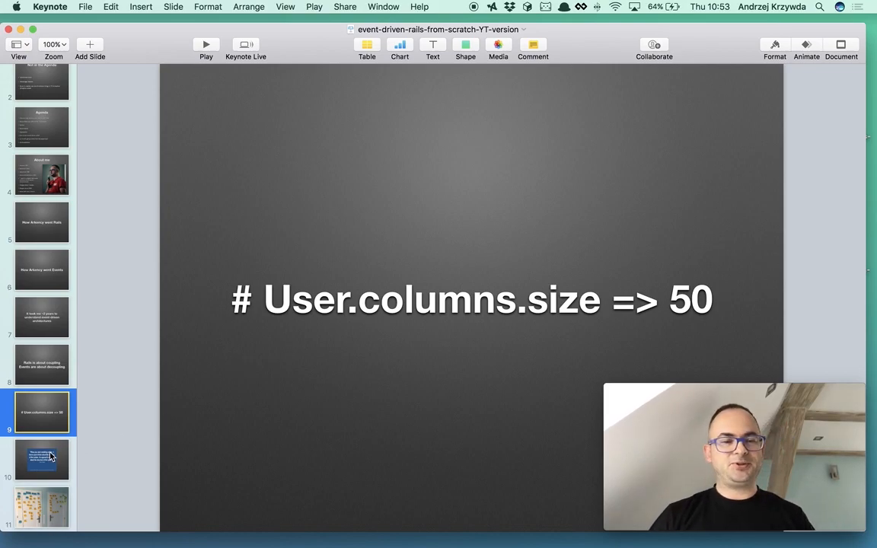
Show slide 10, the blue Greg Young quote about modeling events.
left_click(42, 459)
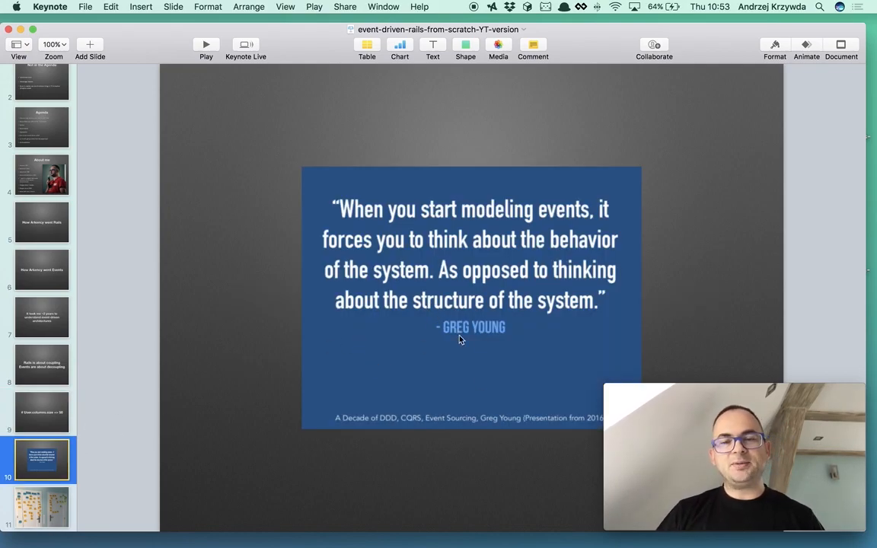
mouse_move(435, 364)
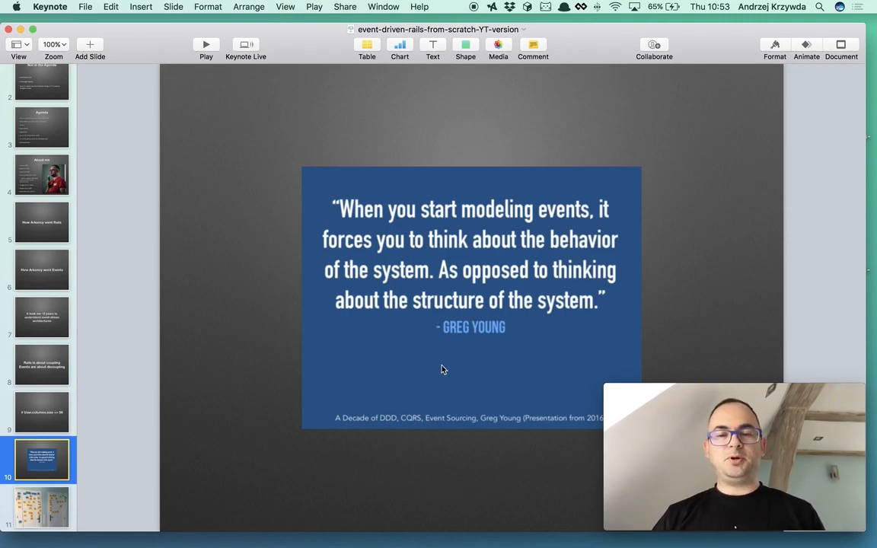
mouse_move(567, 396)
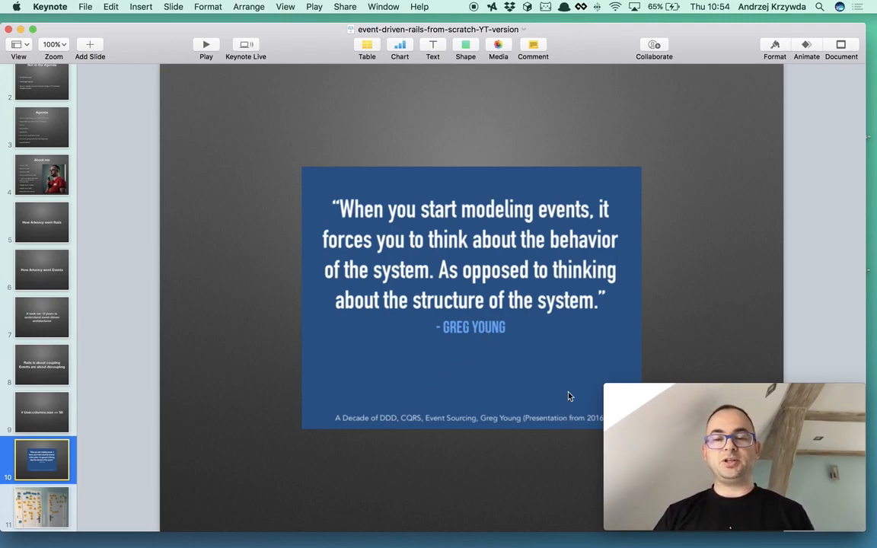
mouse_move(546, 335)
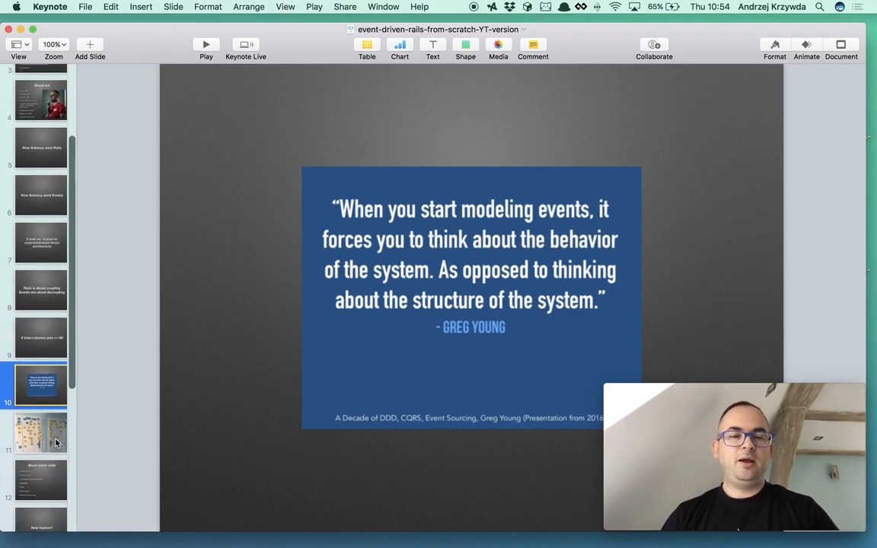
Show slide 11, the photo of doors covered in event-storming sticky notes.
left_click(42, 432)
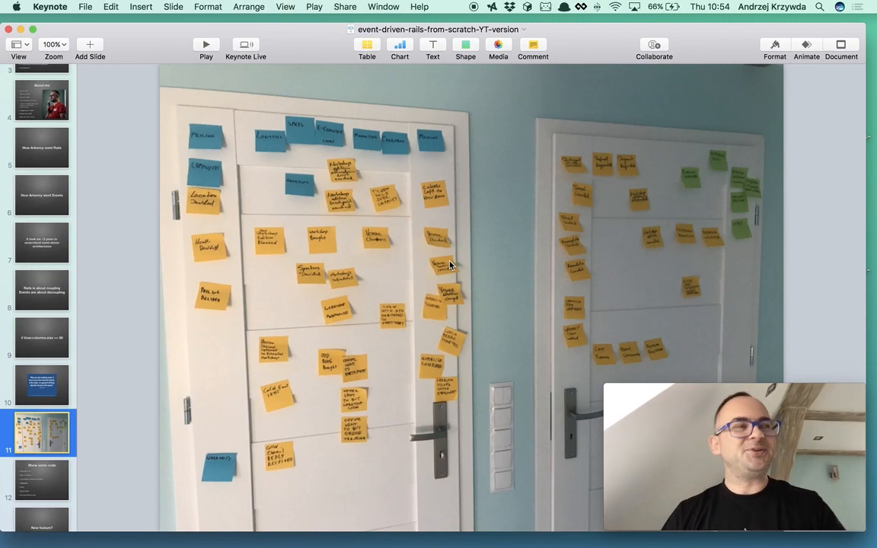
mouse_move(302, 288)
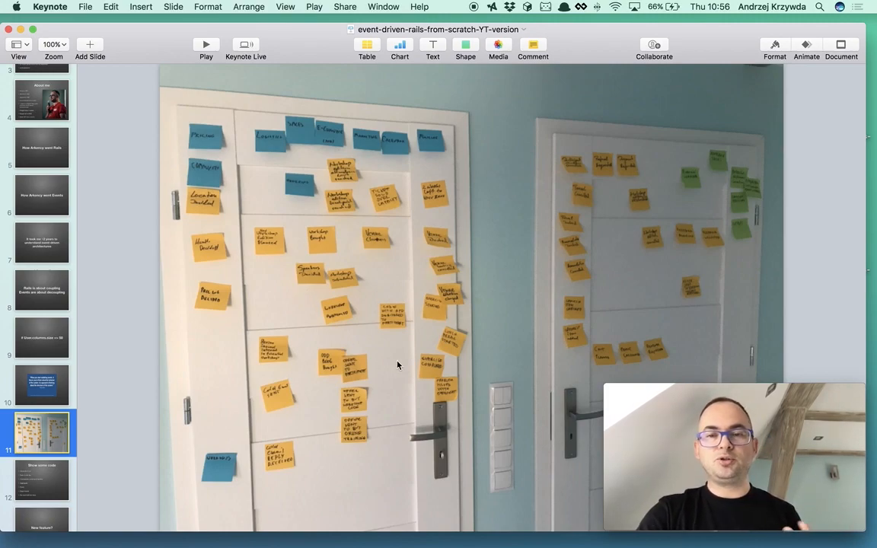
mouse_move(313, 276)
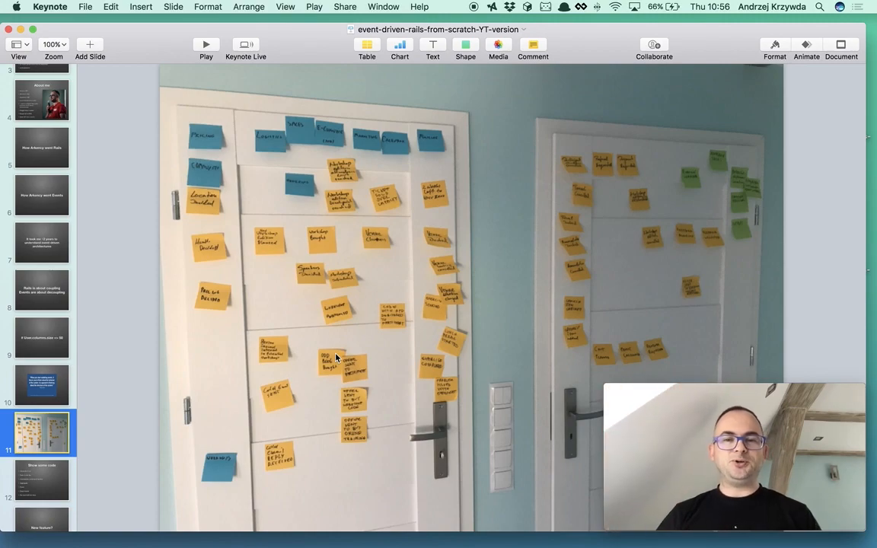
mouse_move(350, 333)
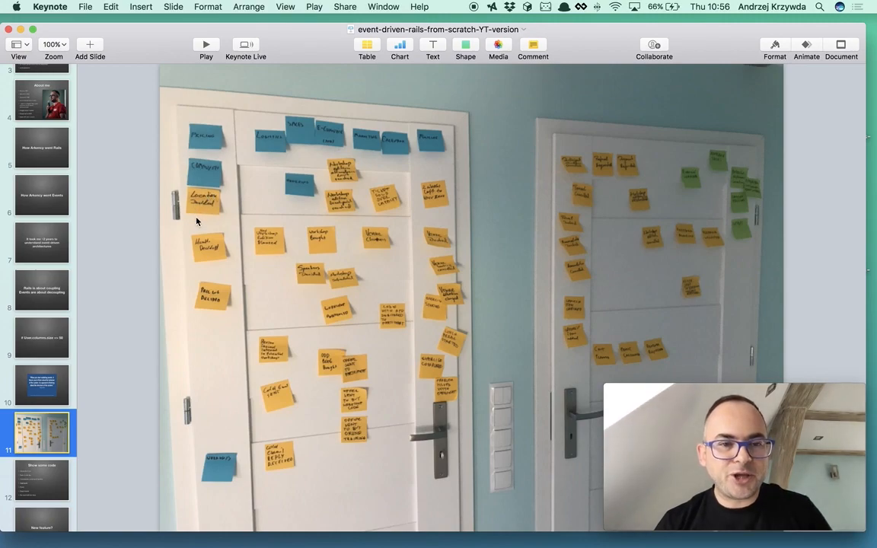
mouse_move(222, 318)
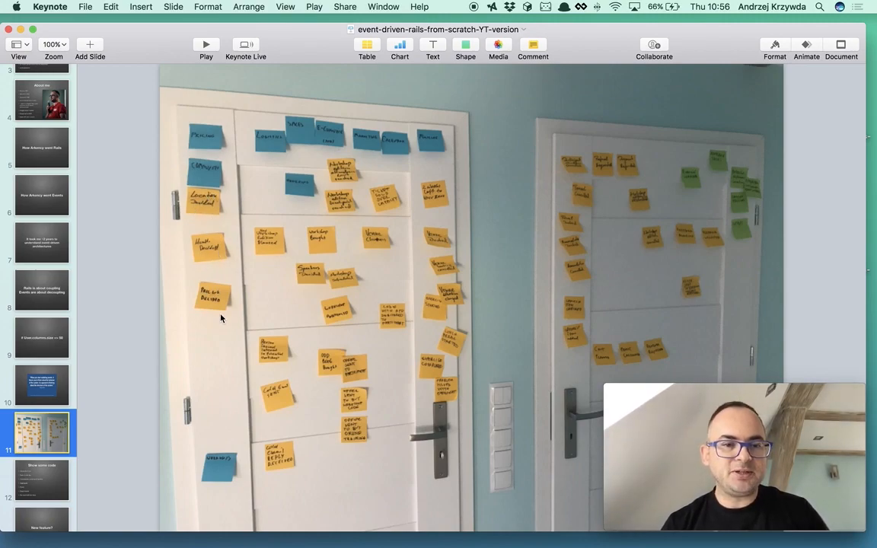
mouse_move(213, 291)
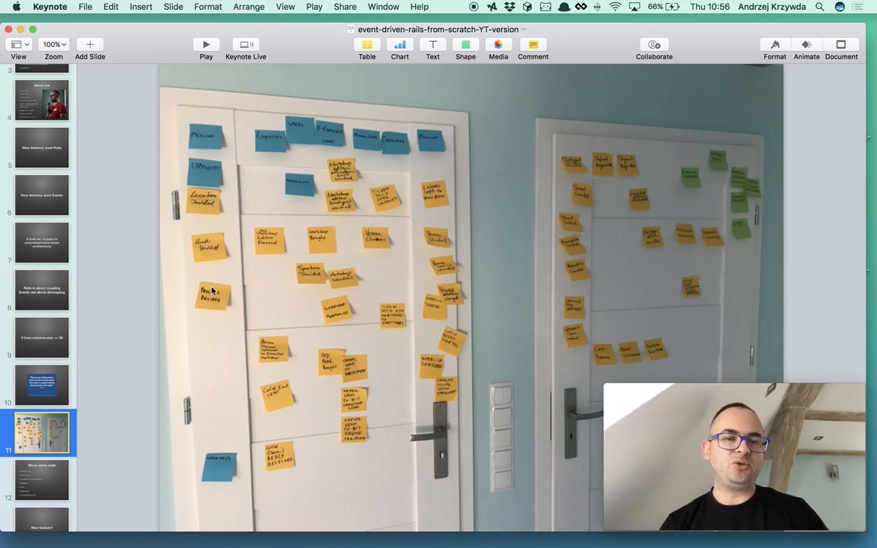
mouse_move(221, 242)
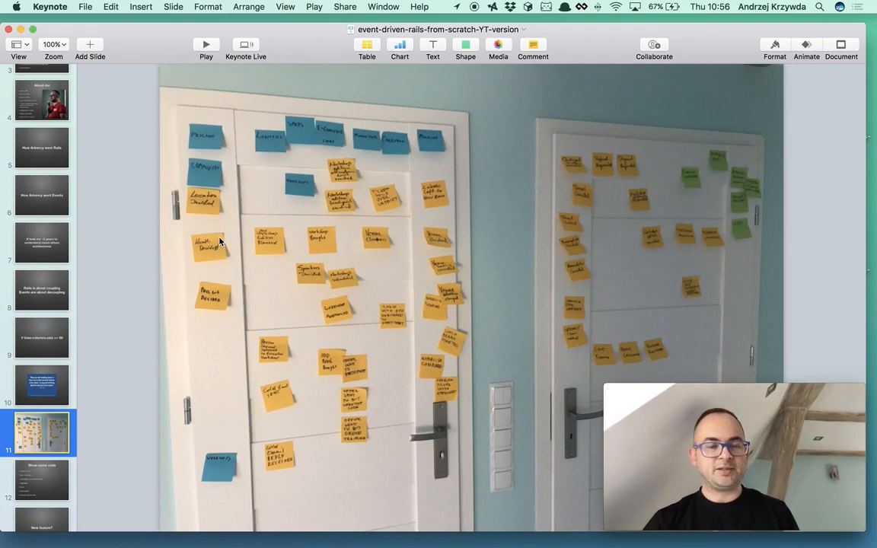
mouse_move(248, 217)
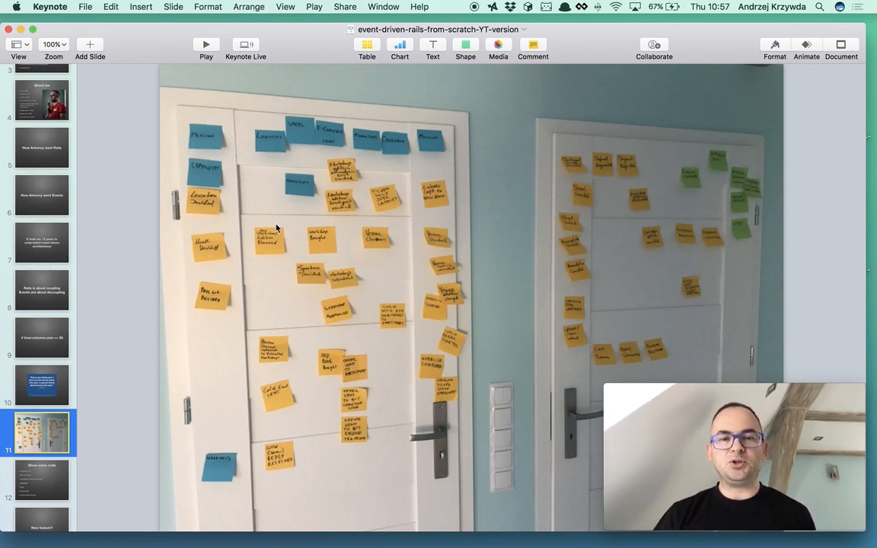
mouse_move(290, 258)
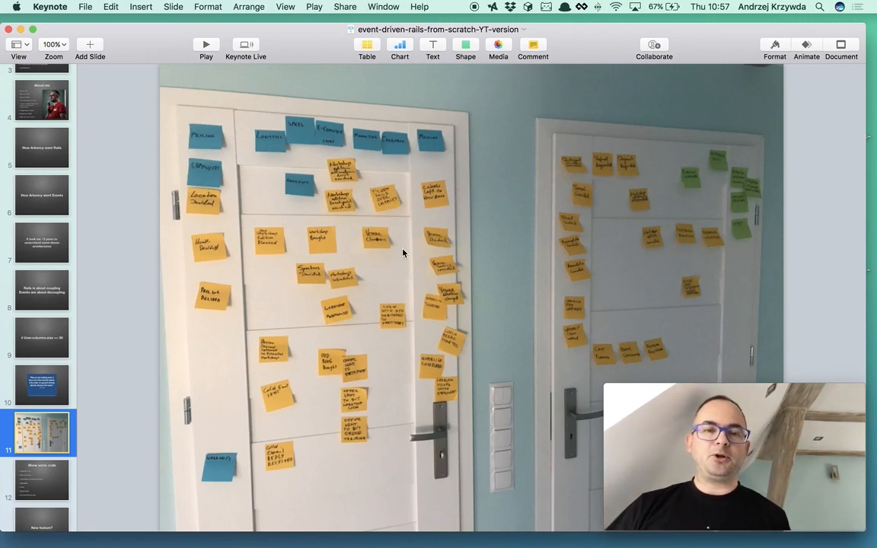
mouse_move(304, 295)
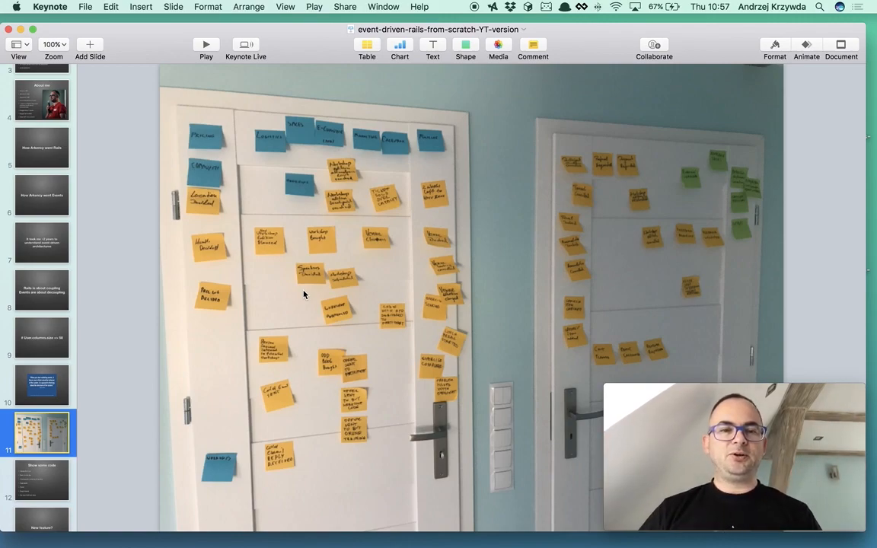
mouse_move(259, 199)
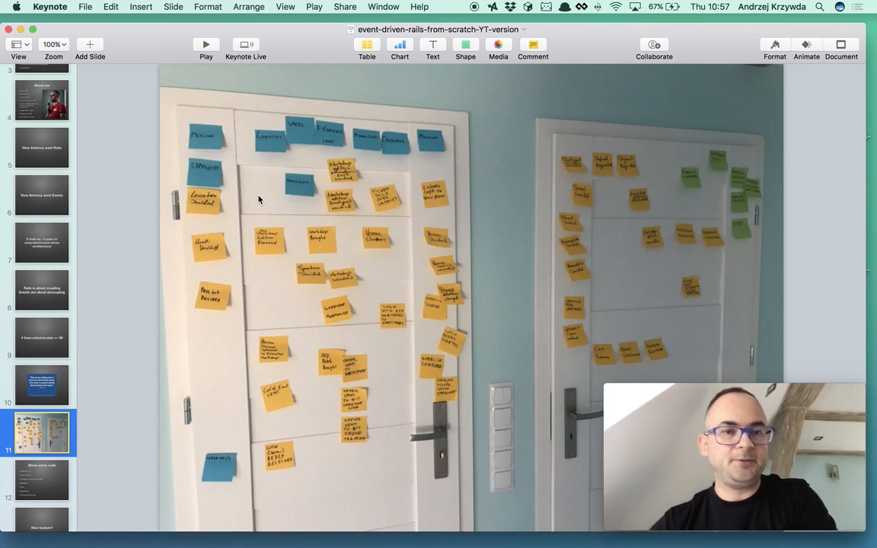
mouse_move(423, 171)
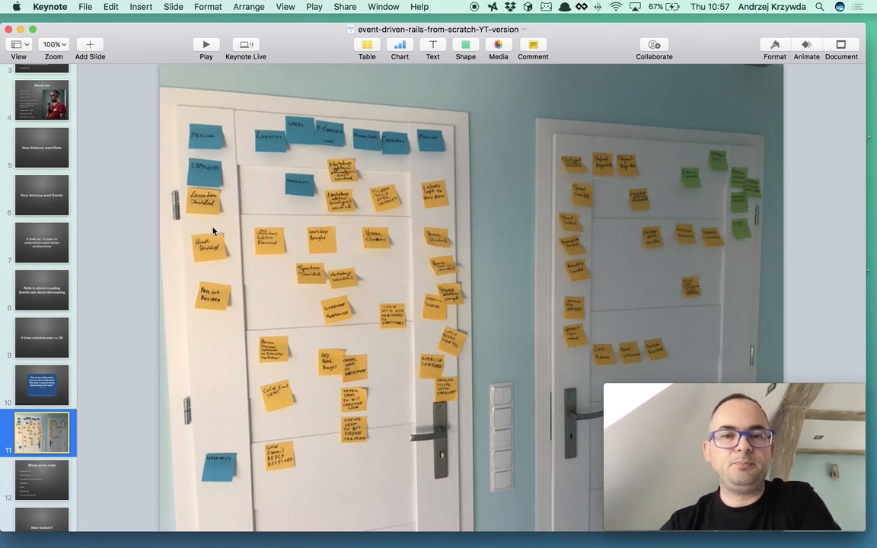
mouse_move(223, 166)
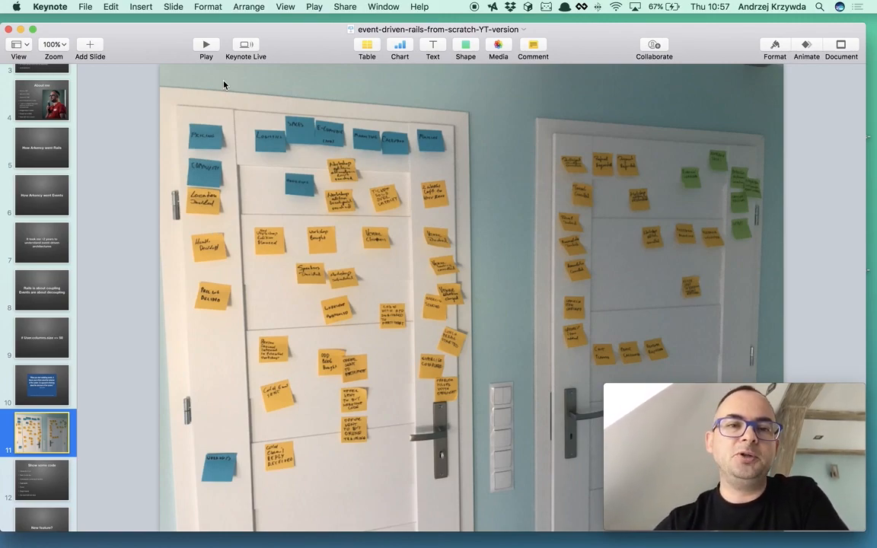
mouse_move(239, 176)
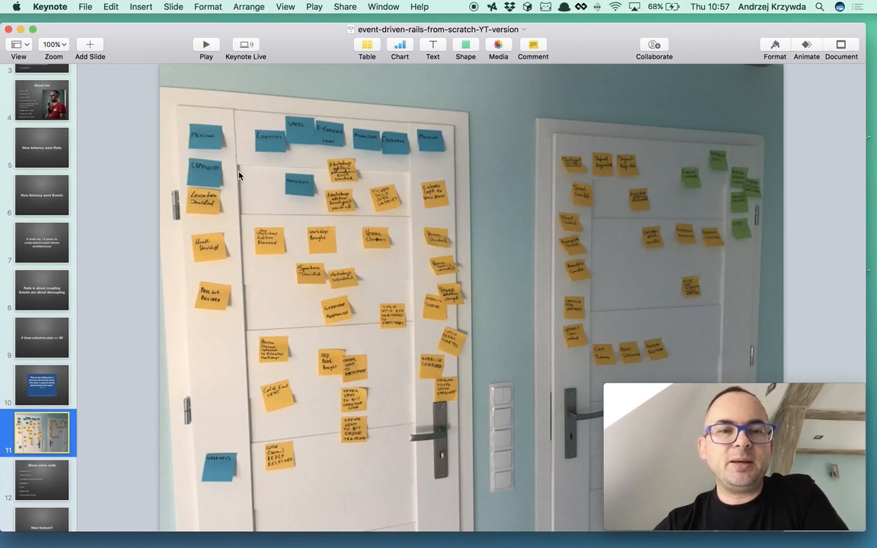
mouse_move(331, 299)
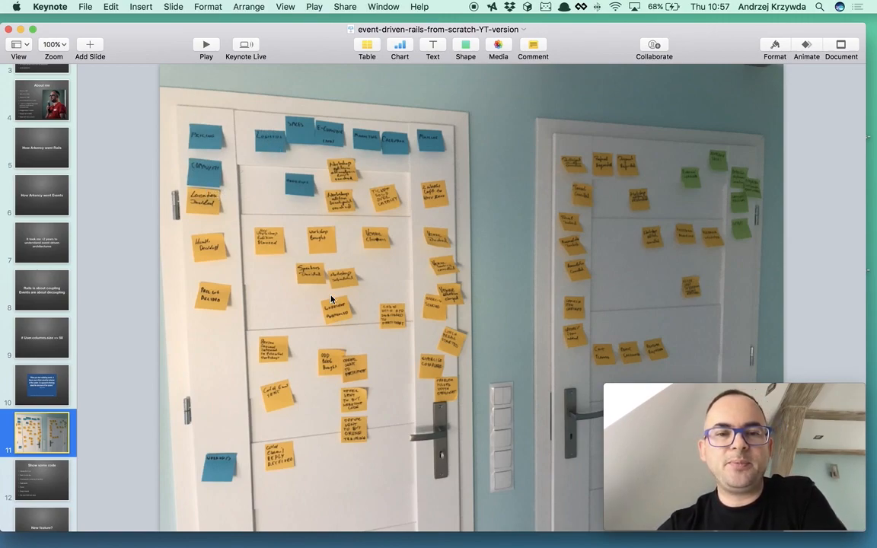
mouse_move(373, 363)
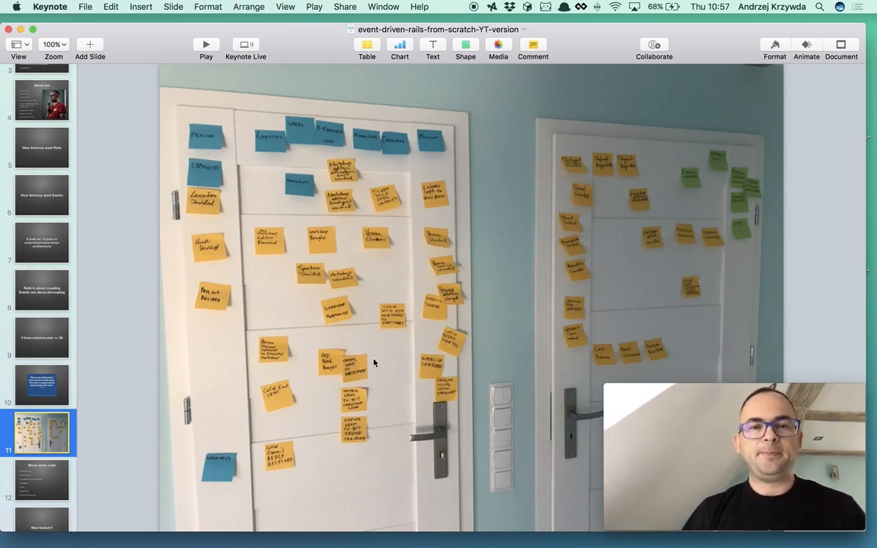
mouse_move(280, 139)
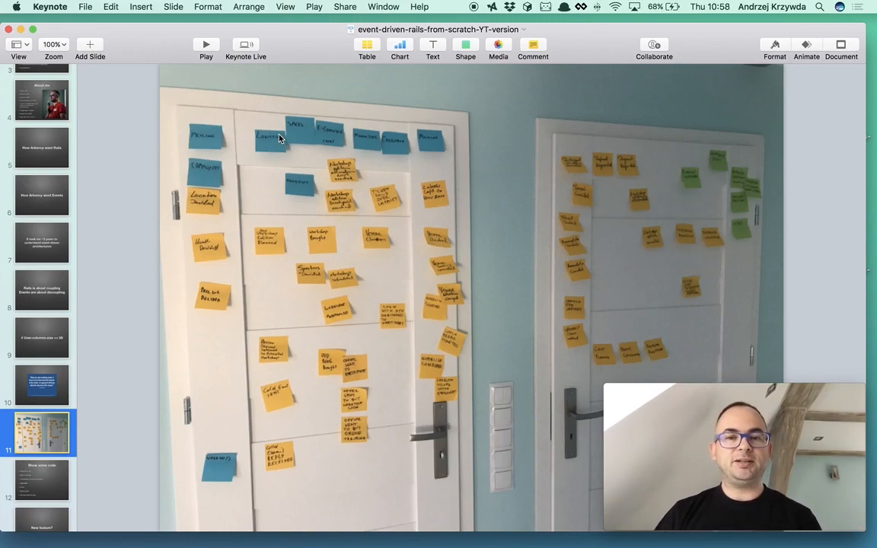
mouse_move(224, 163)
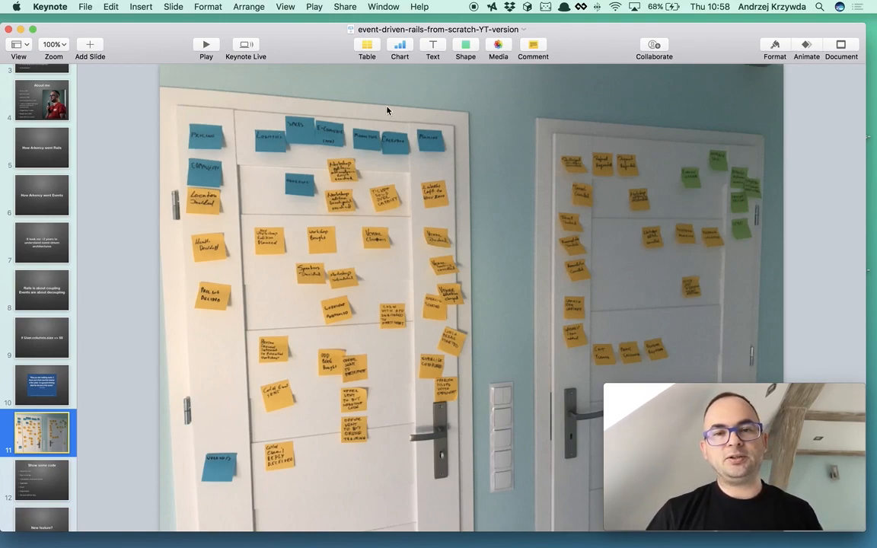
mouse_move(335, 140)
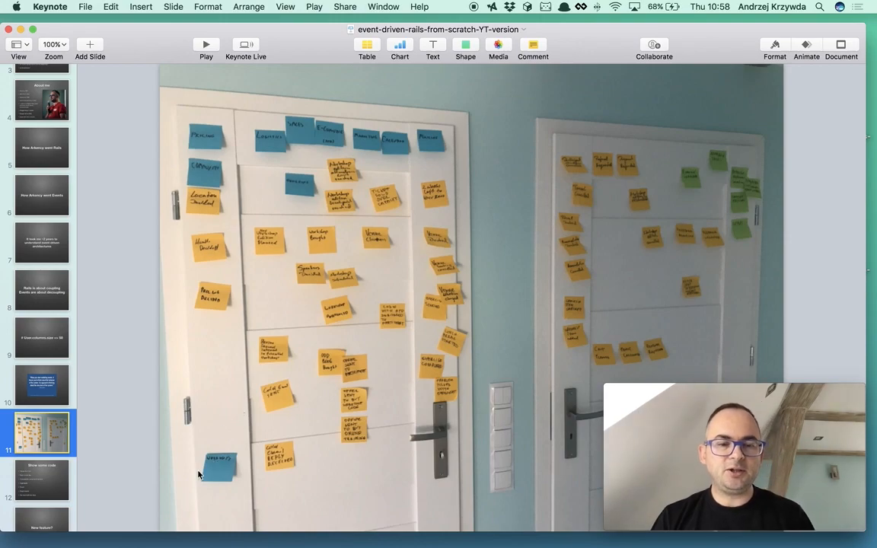
mouse_move(230, 448)
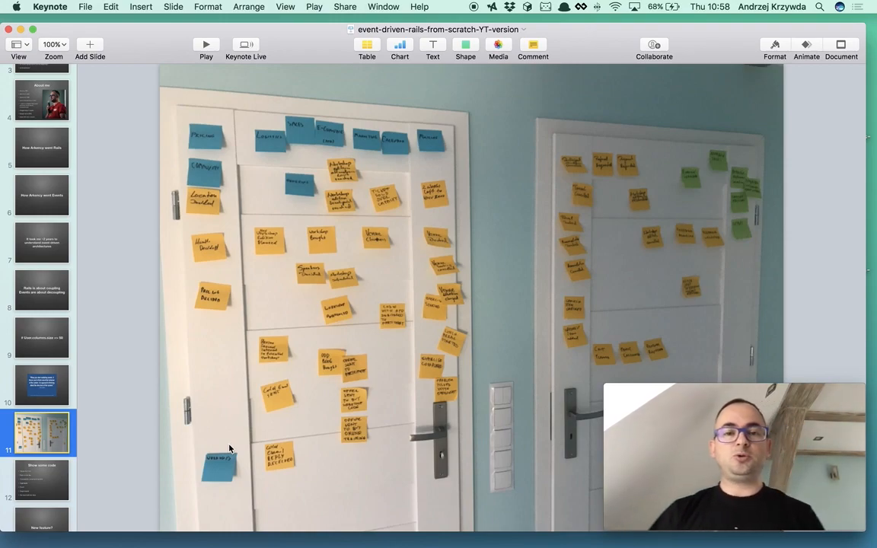
mouse_move(202, 402)
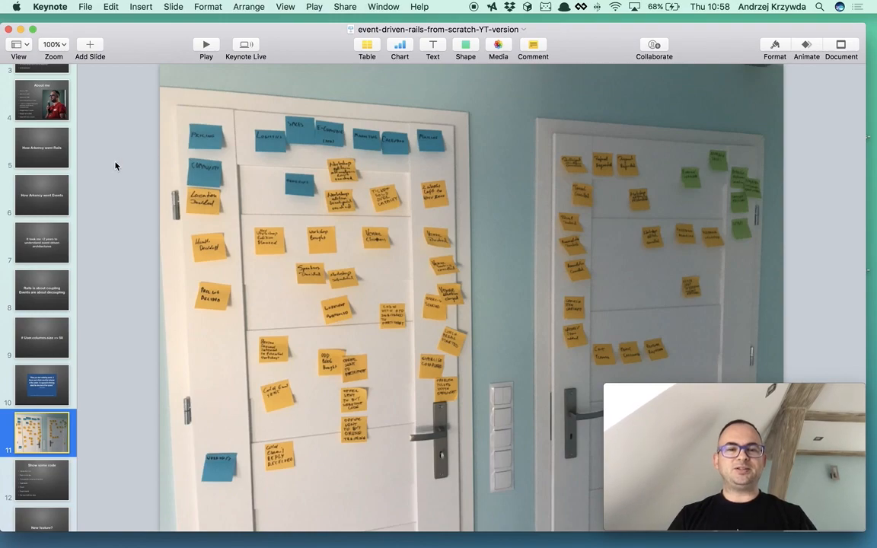
mouse_move(316, 222)
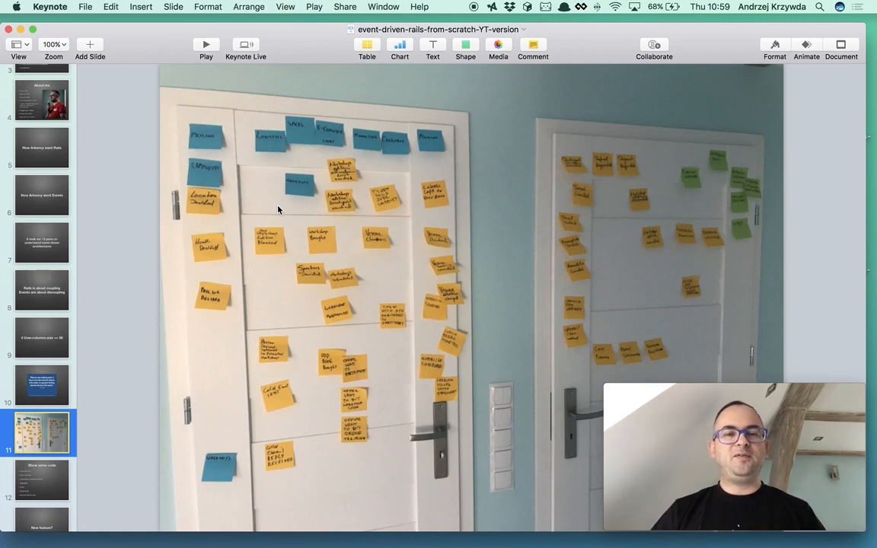
mouse_move(245, 166)
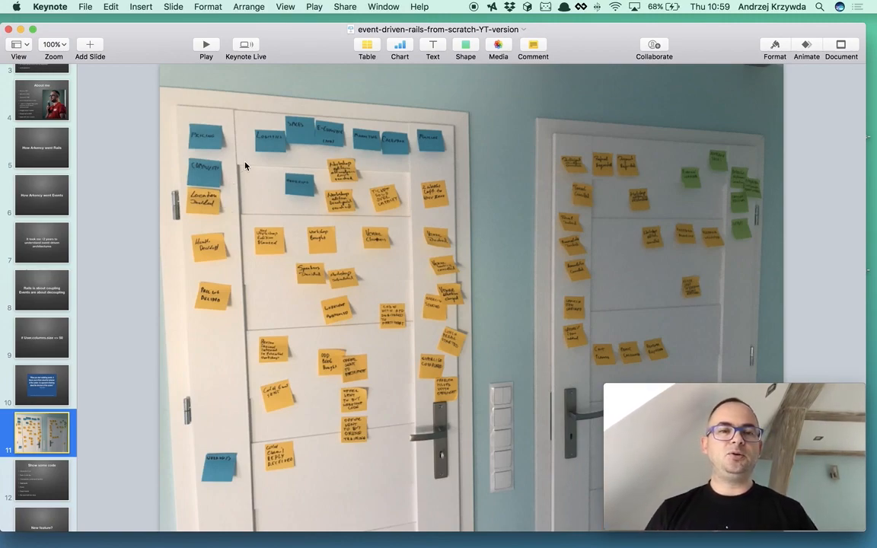
mouse_move(257, 181)
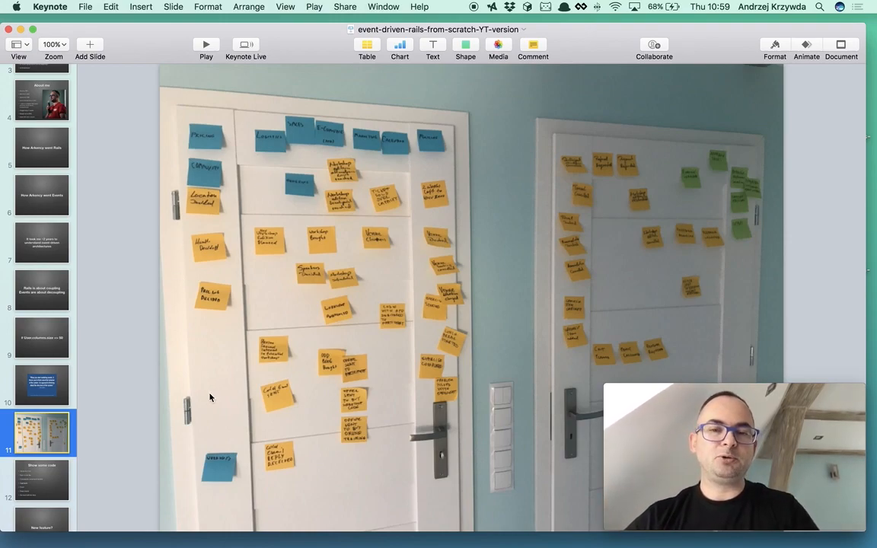
mouse_move(268, 147)
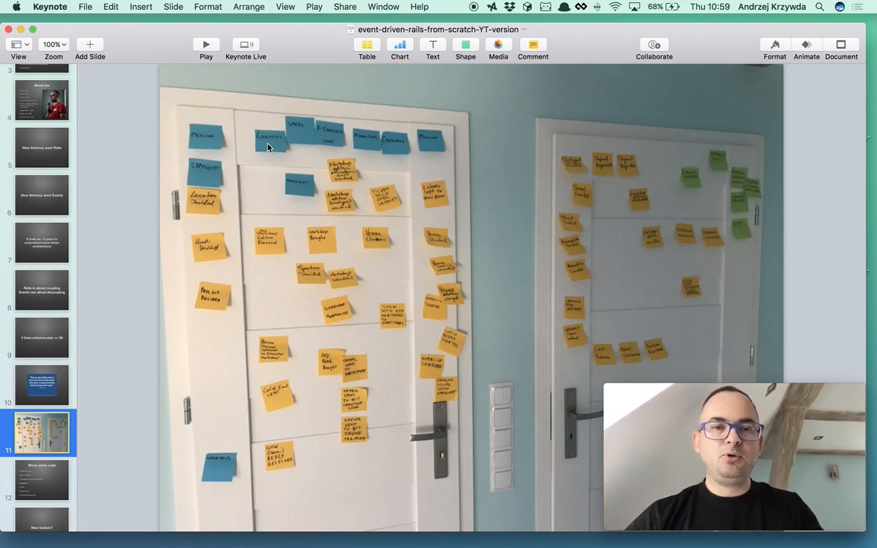
mouse_move(373, 204)
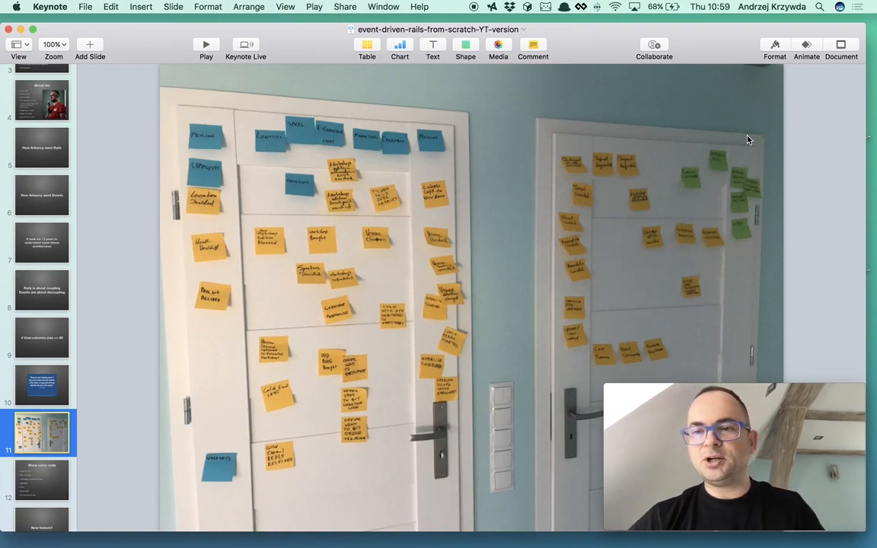
mouse_move(749, 257)
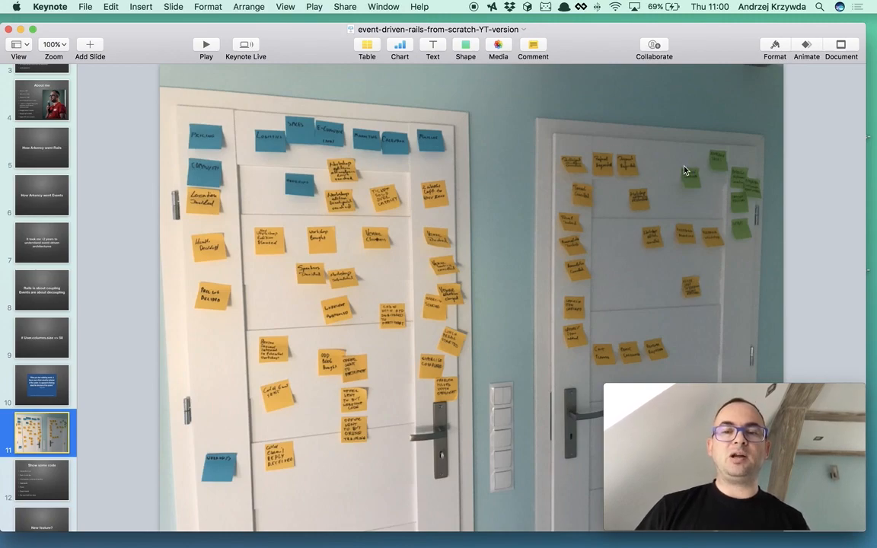
mouse_move(566, 162)
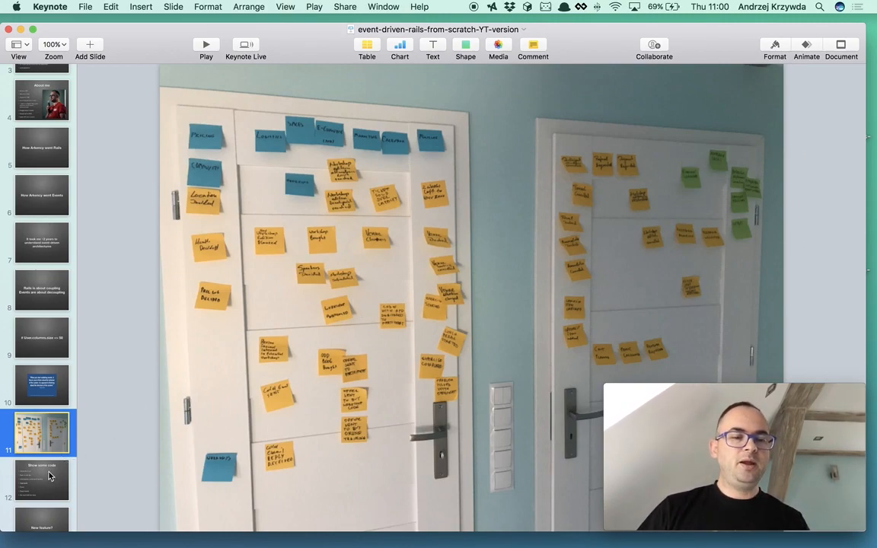
Display slide 12, 'Show some code', listing integration test through the event-driven loop.
left_click(42, 480)
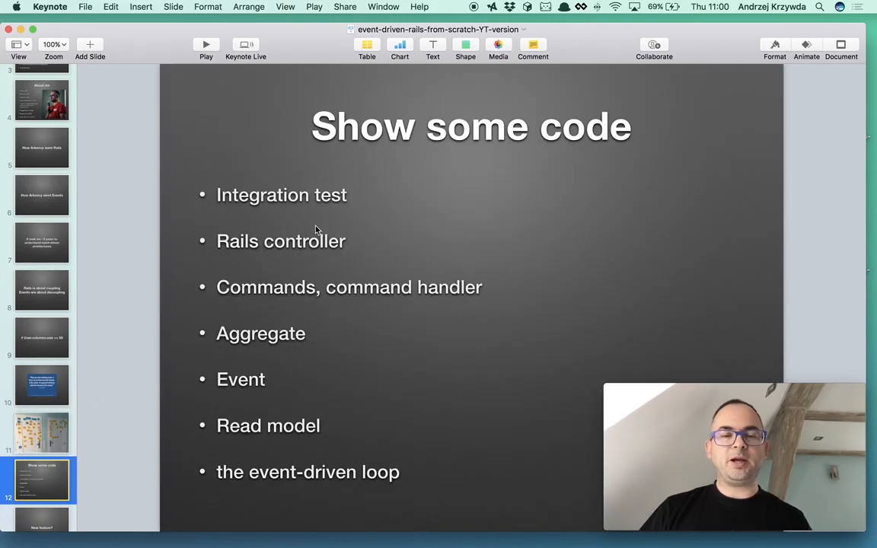
mouse_move(397, 187)
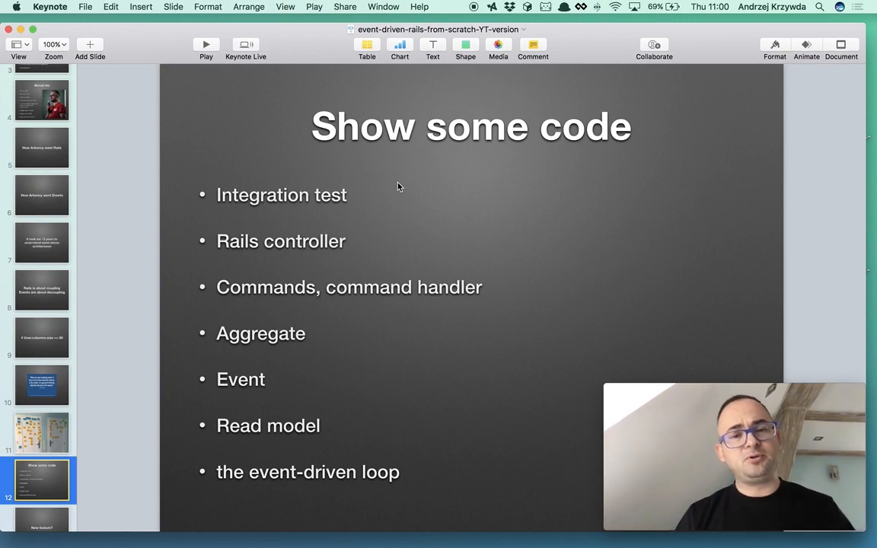
mouse_move(381, 226)
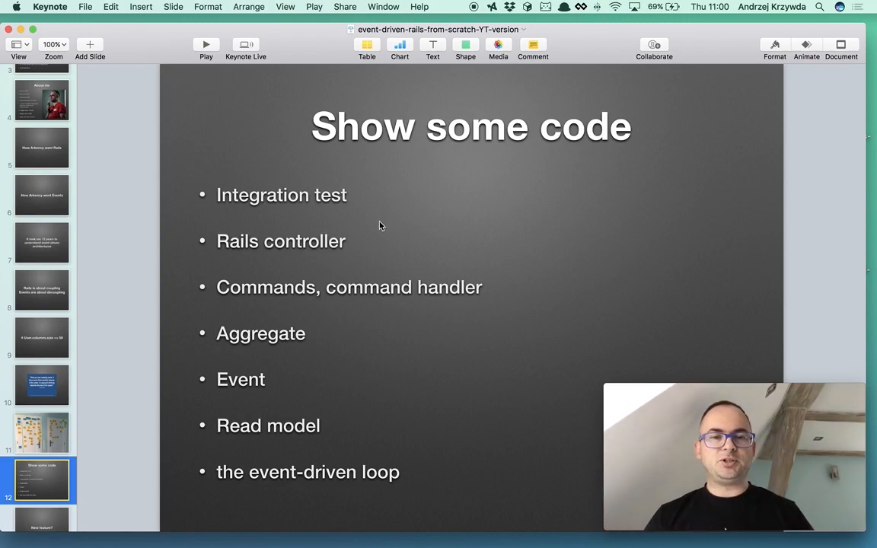
mouse_move(309, 310)
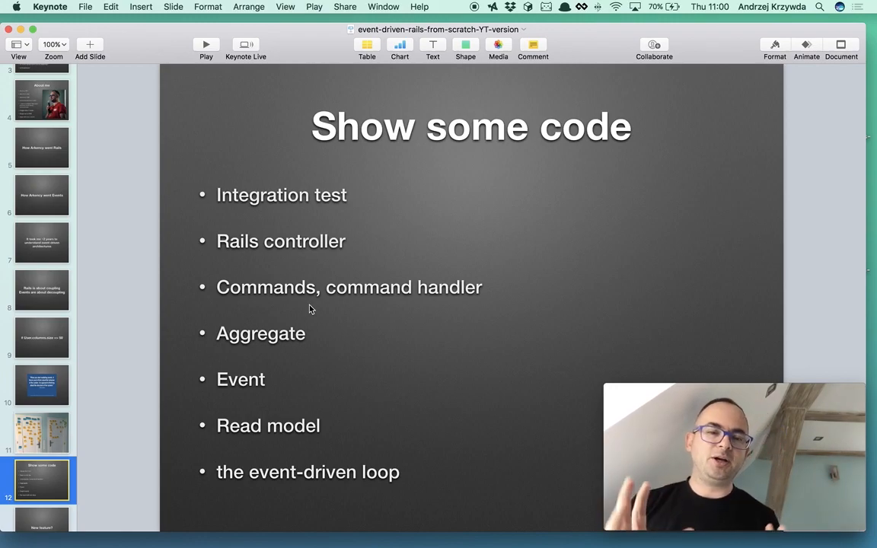
mouse_move(309, 350)
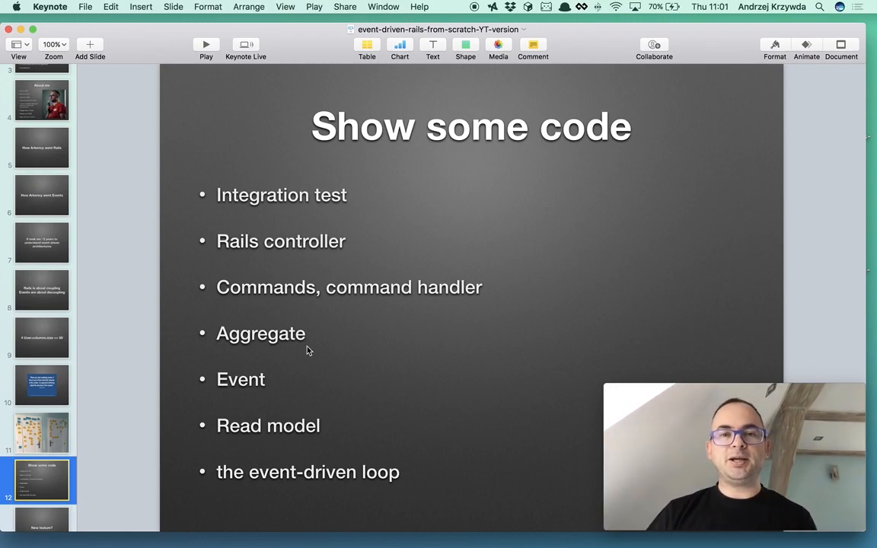
mouse_move(296, 493)
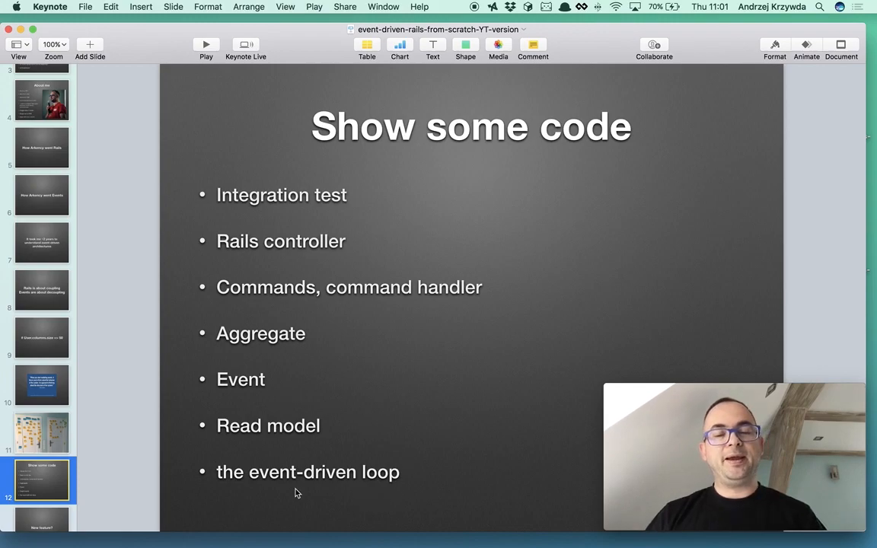